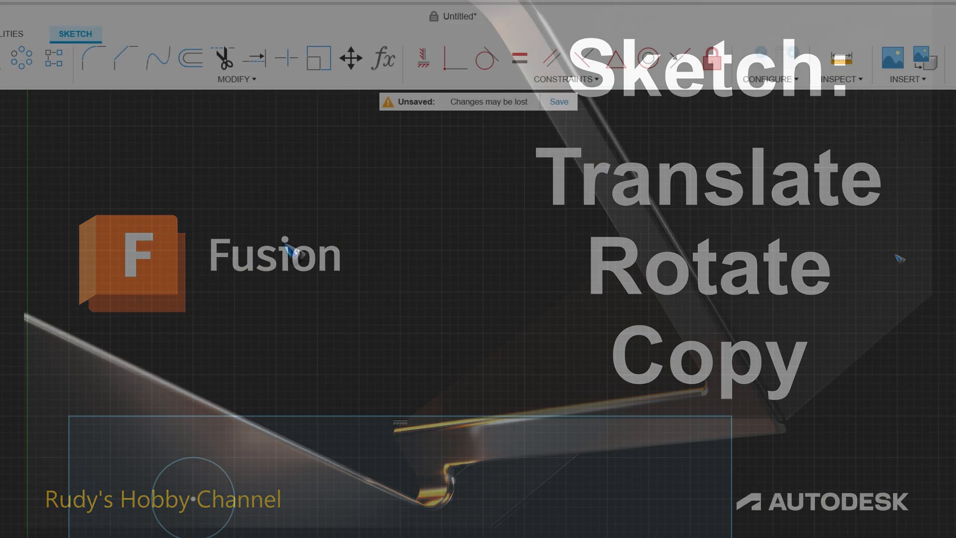
Start the Move/Copy command from the Modify menu to freely move the sketch geometry
{"action": "left_click", "coordinate": [351, 60]}
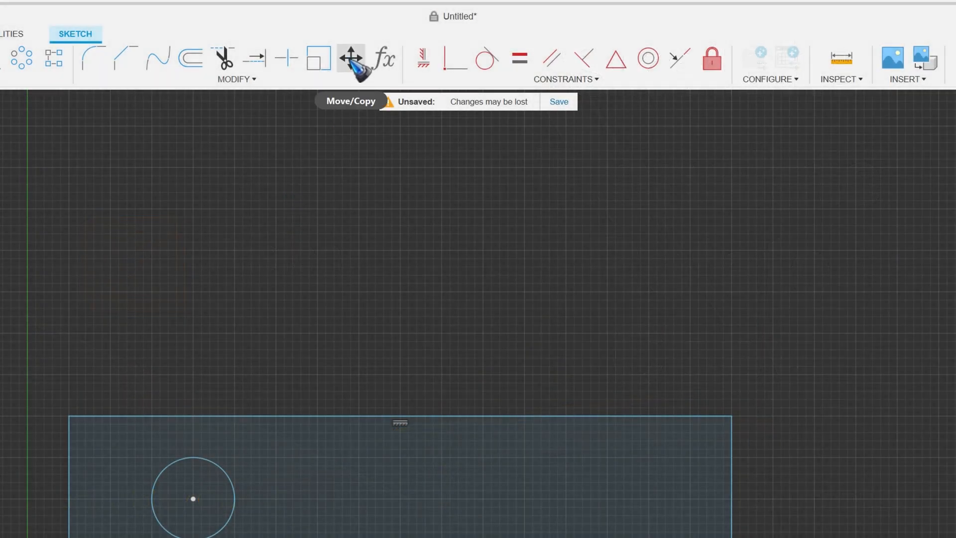
{"action": "left_click", "coordinate": [236, 79]}
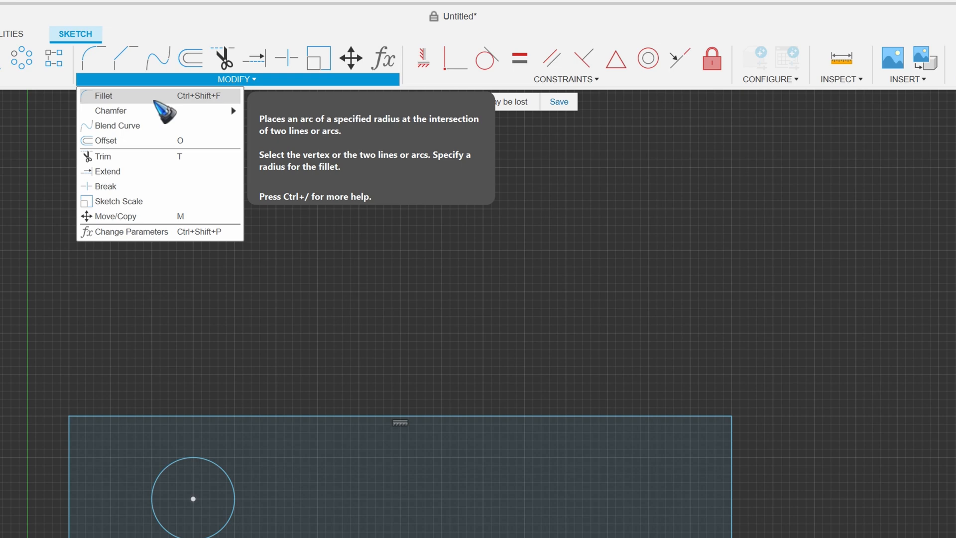
{"action": "mouse_move", "coordinate": [104, 156]}
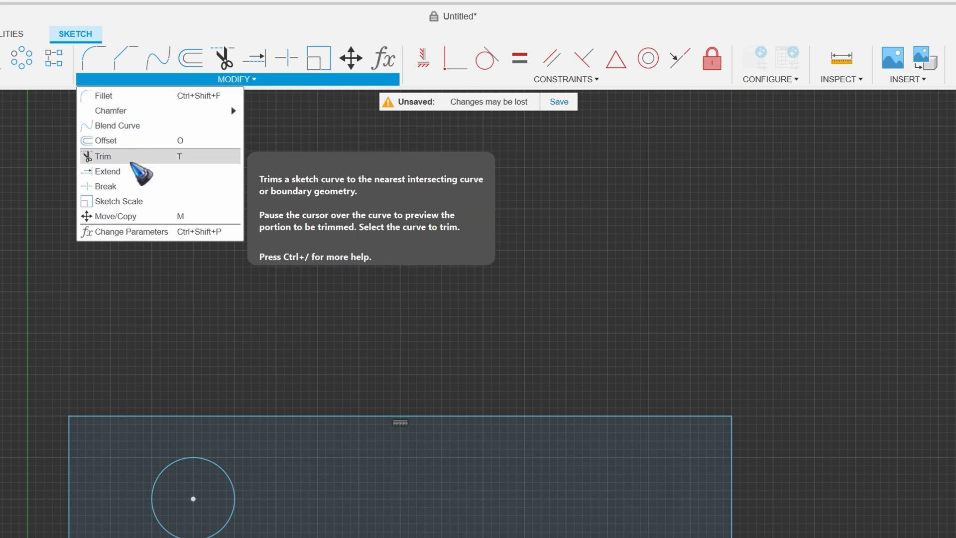
{"action": "mouse_move", "coordinate": [113, 216]}
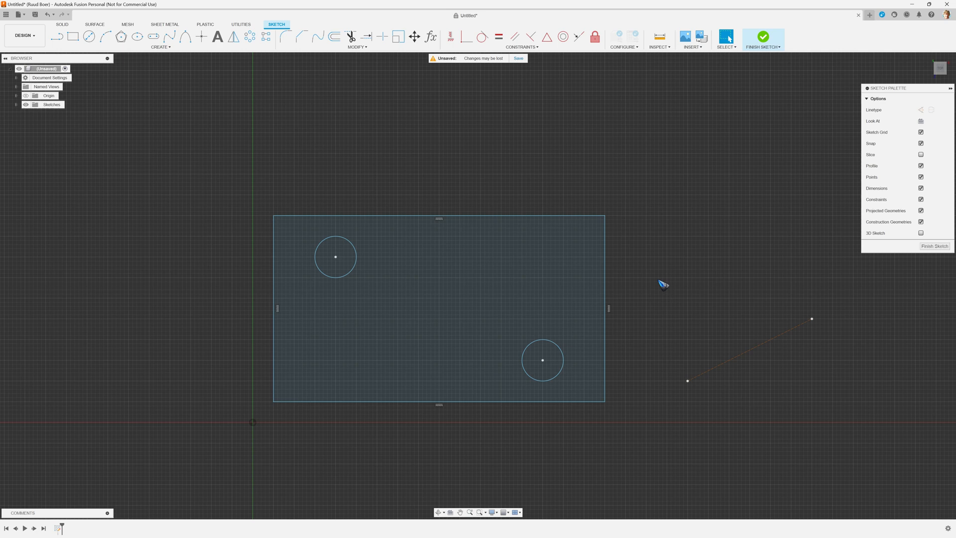
{"action": "left_click", "coordinate": [413, 36]}
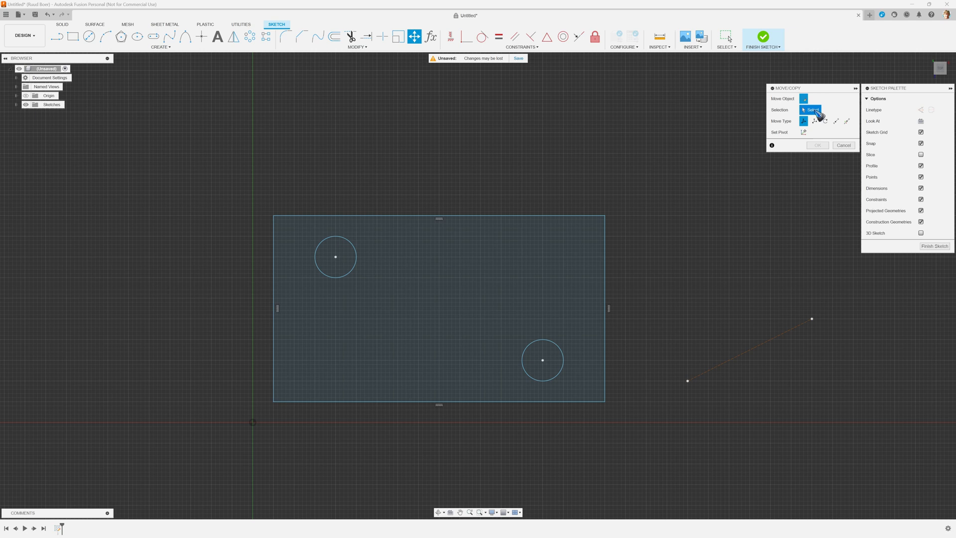
{"action": "mouse_move", "coordinate": [819, 116]}
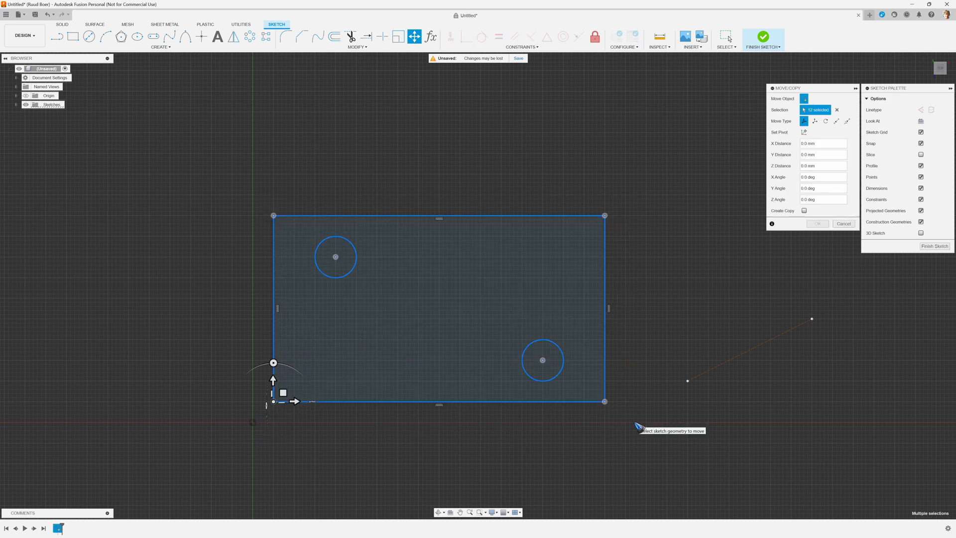
{"action": "mouse_move", "coordinate": [329, 435]}
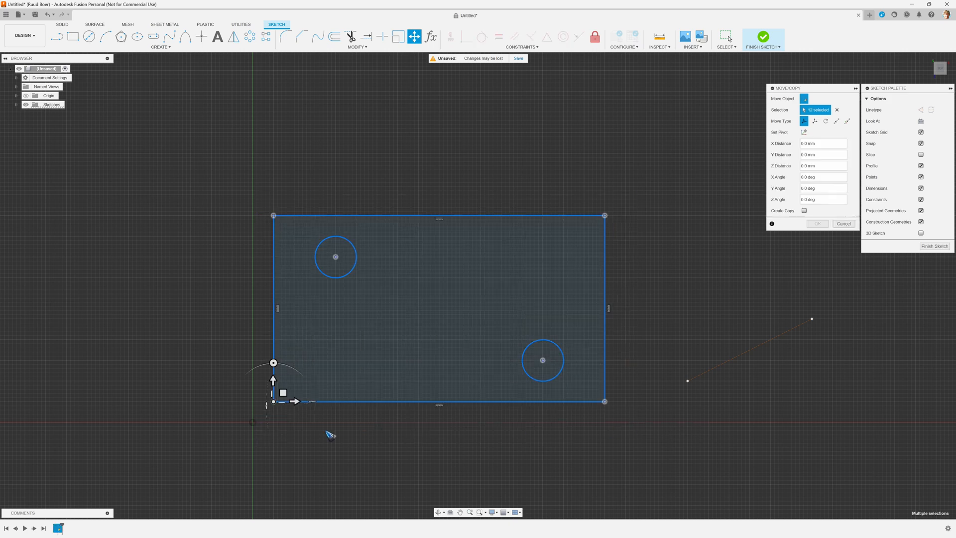
{"action": "mouse_move", "coordinate": [320, 415]}
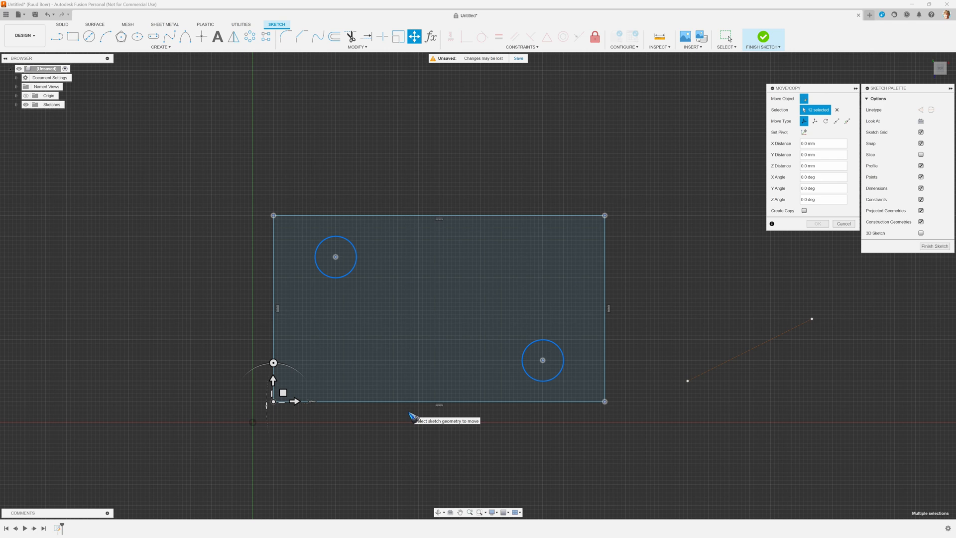
{"action": "mouse_move", "coordinate": [337, 416]}
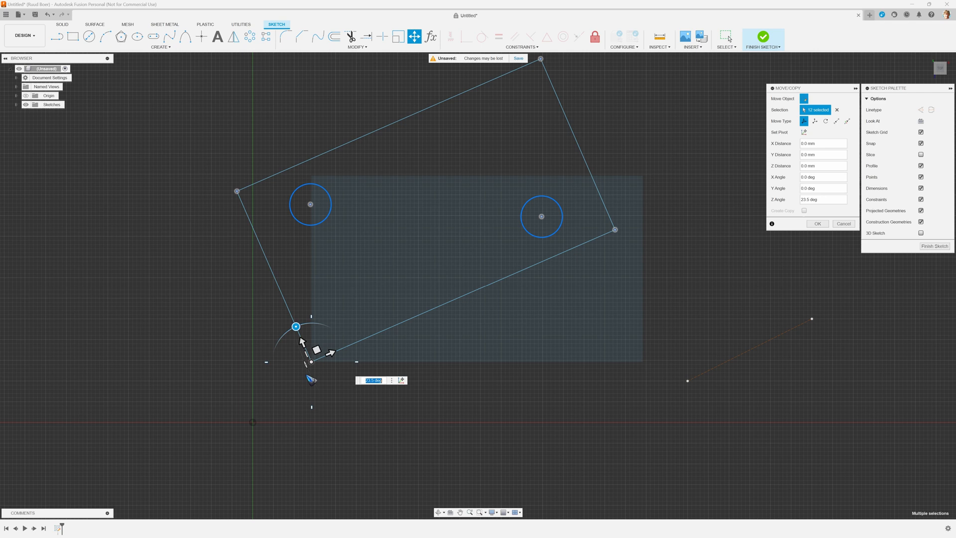
{"action": "mouse_move", "coordinate": [313, 351]}
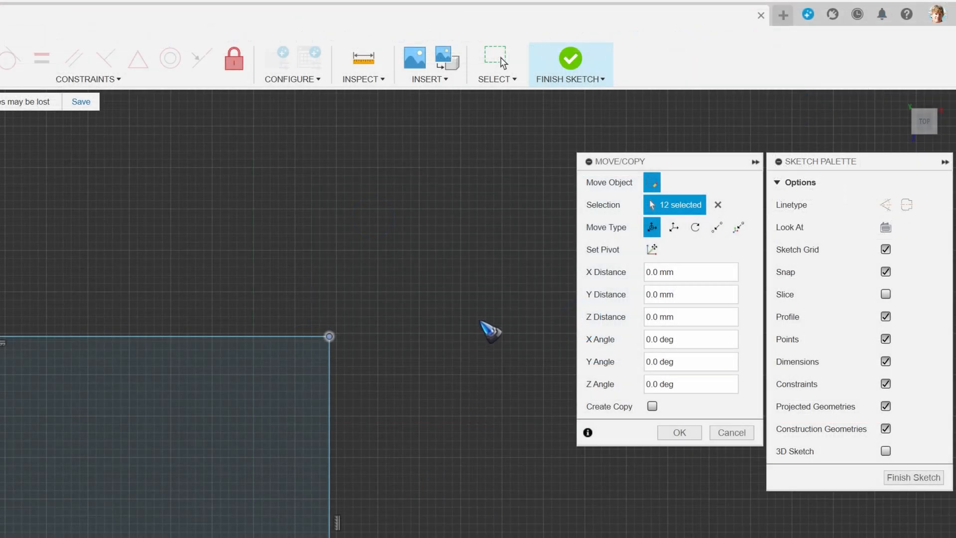
{"action": "mouse_move", "coordinate": [634, 256]}
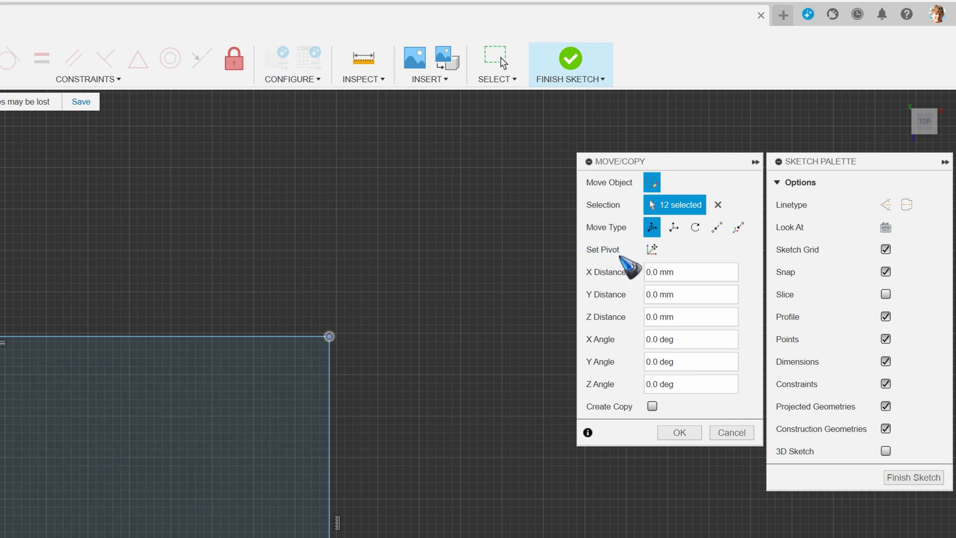
{"action": "mouse_move", "coordinate": [652, 249]}
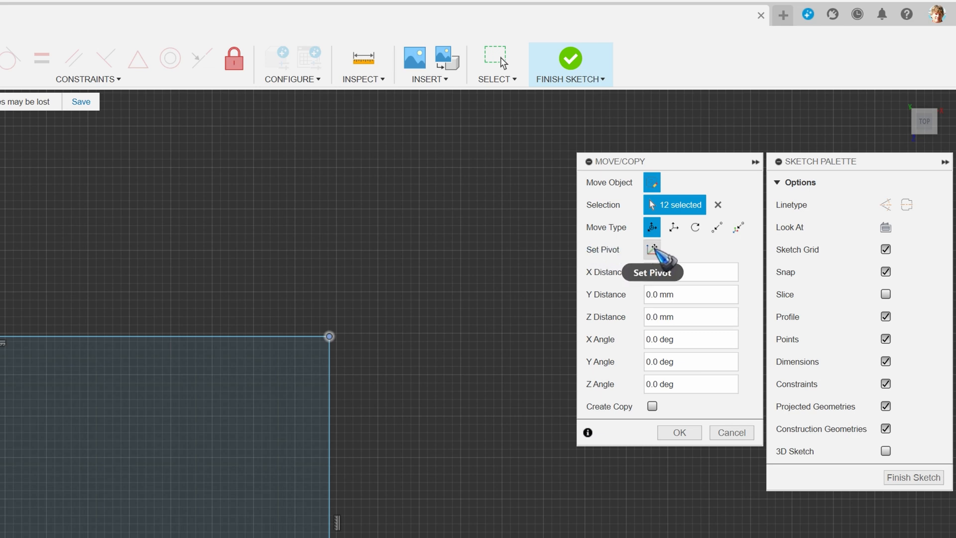
Place the move pivot on the rectangle's top-right corner and tilt its axes slightly
{"action": "left_click", "coordinate": [651, 250]}
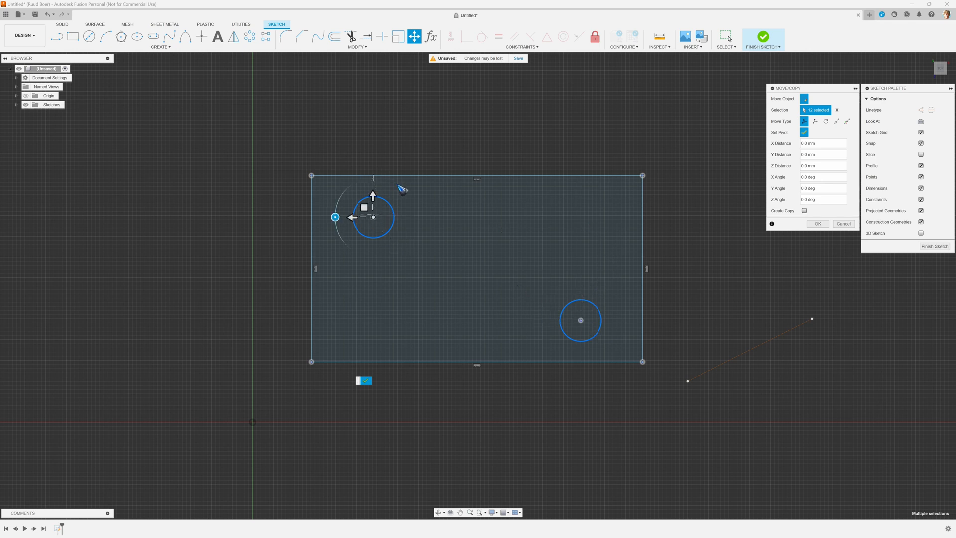
{"action": "left_click_drag", "start_coordinate": [373, 217], "coordinate": [604, 309]}
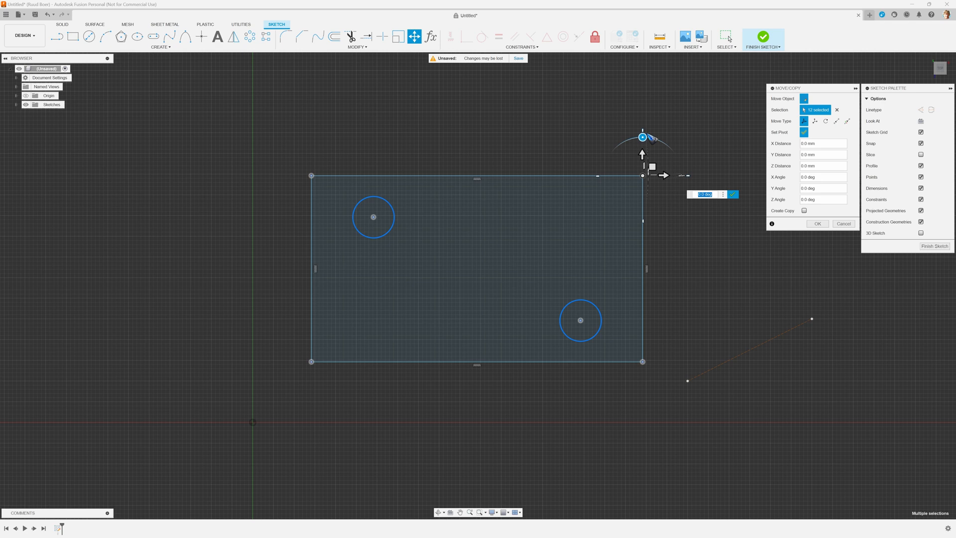
{"action": "left_click_drag", "start_coordinate": [651, 137], "coordinate": [657, 139]}
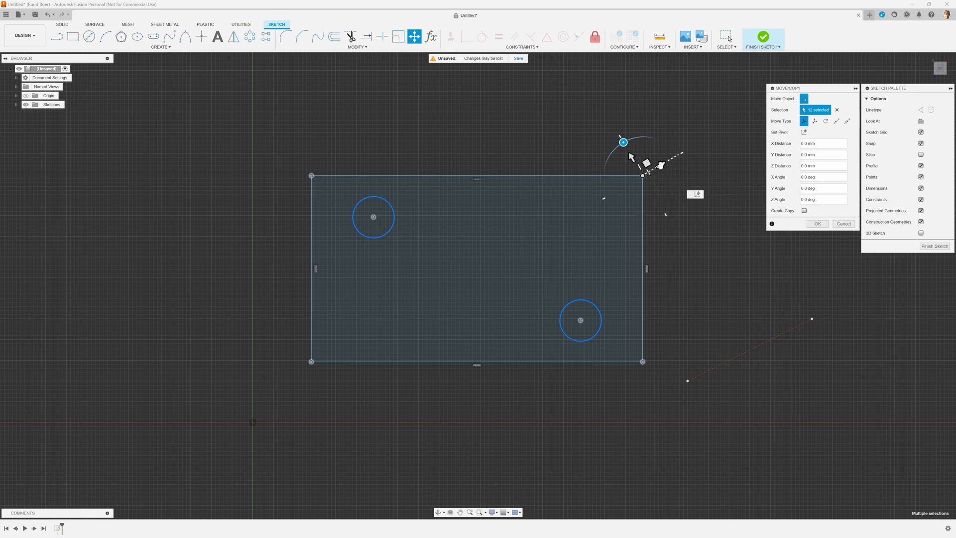
{"action": "left_click_drag", "start_coordinate": [623, 142], "coordinate": [662, 164]}
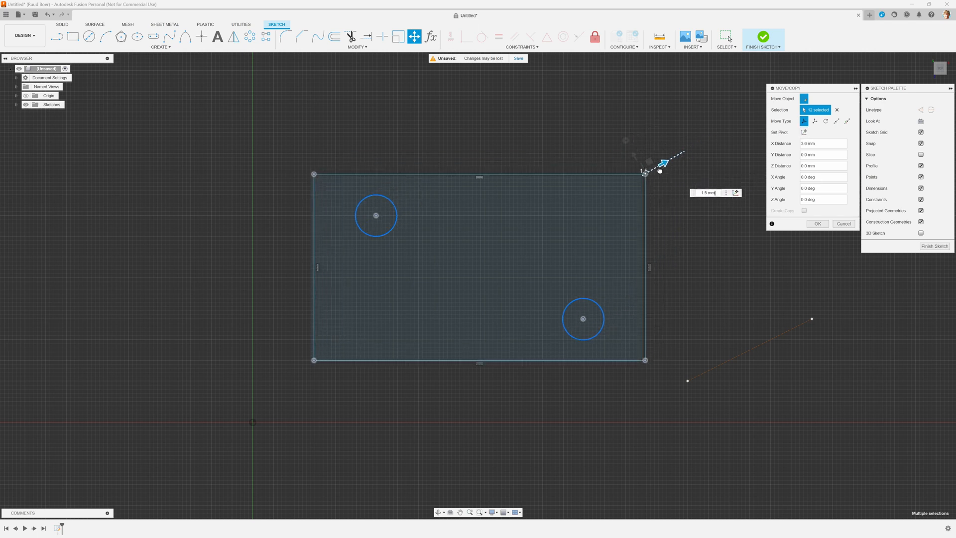
{"action": "left_click_drag", "start_coordinate": [662, 163], "coordinate": [541, 207]}
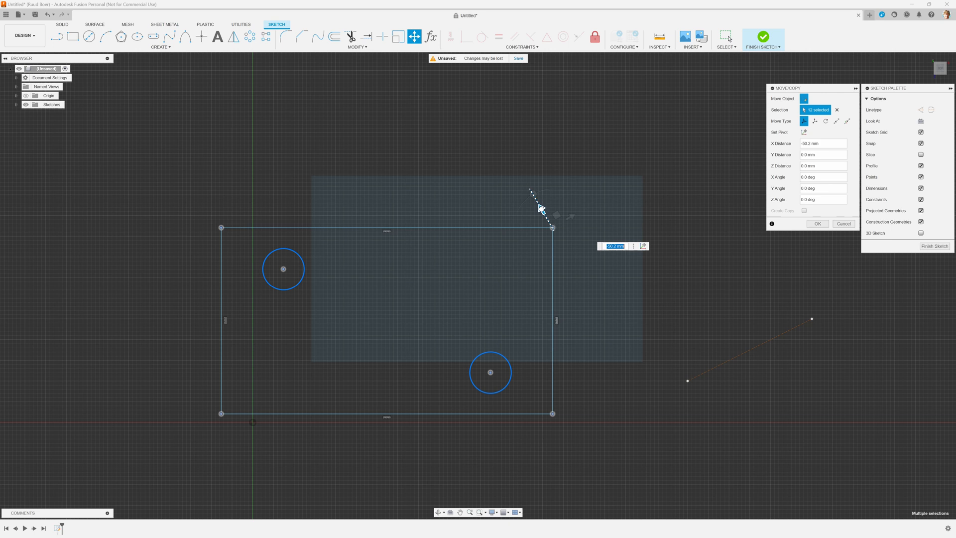
{"action": "left_click_drag", "start_coordinate": [540, 208], "coordinate": [555, 235]}
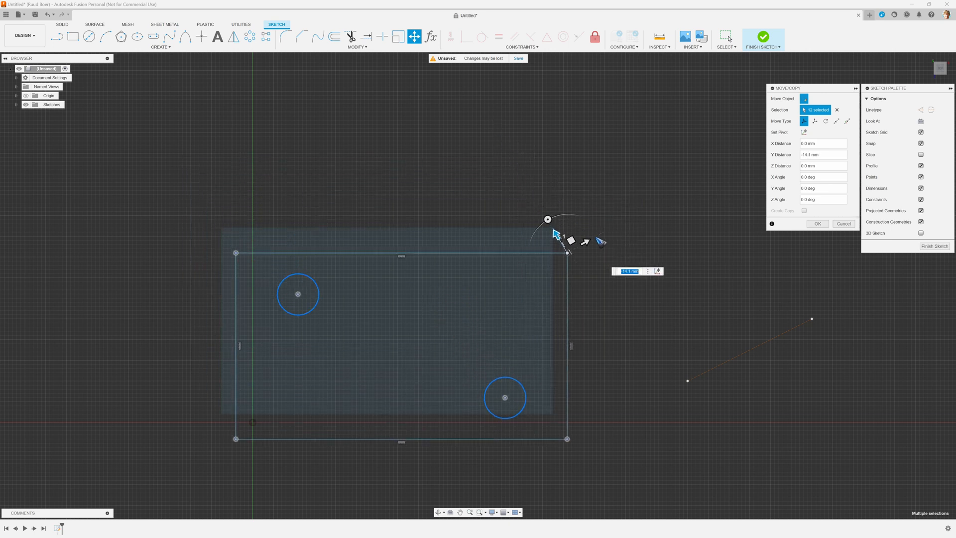
{"action": "left_click_drag", "start_coordinate": [546, 219], "coordinate": [581, 200]}
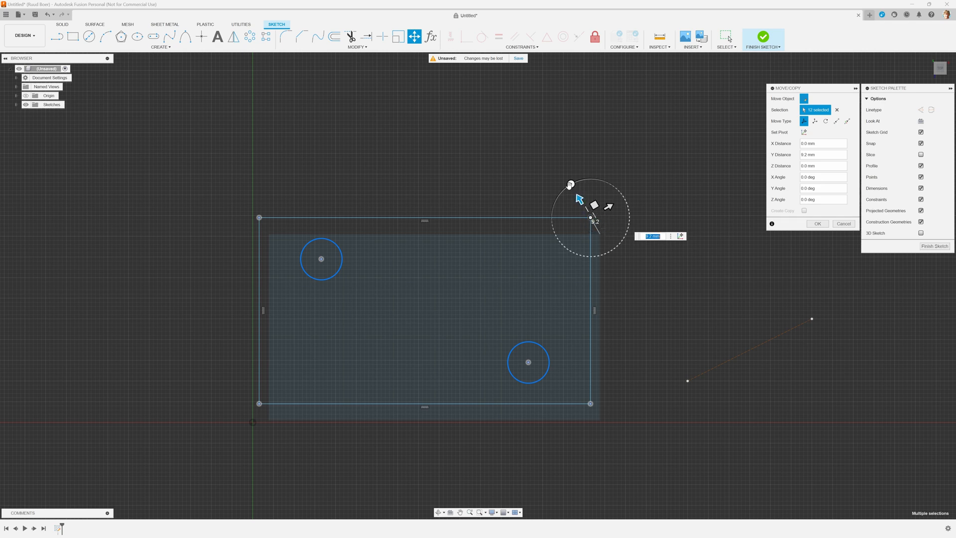
{"action": "left_click_drag", "start_coordinate": [571, 184], "coordinate": [593, 180]}
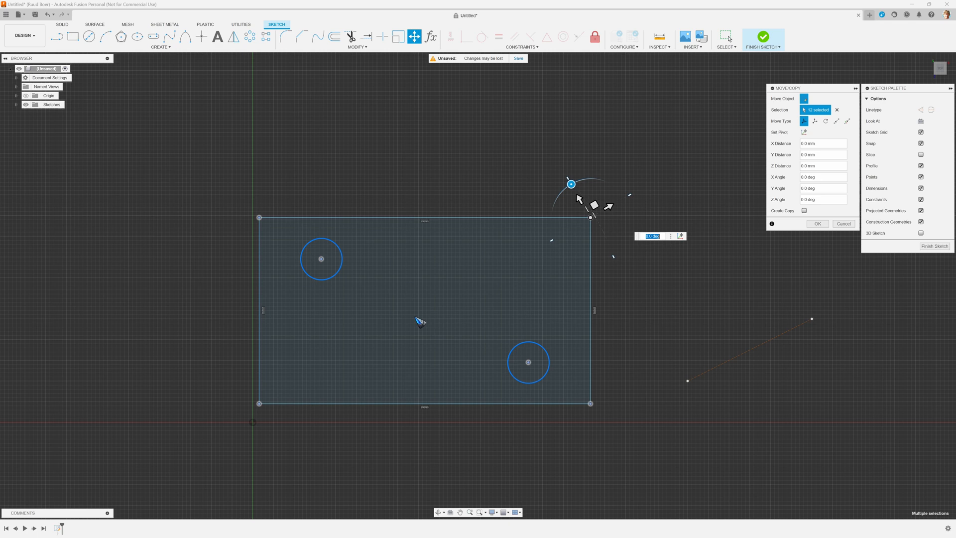
{"action": "mouse_move", "coordinate": [421, 324]}
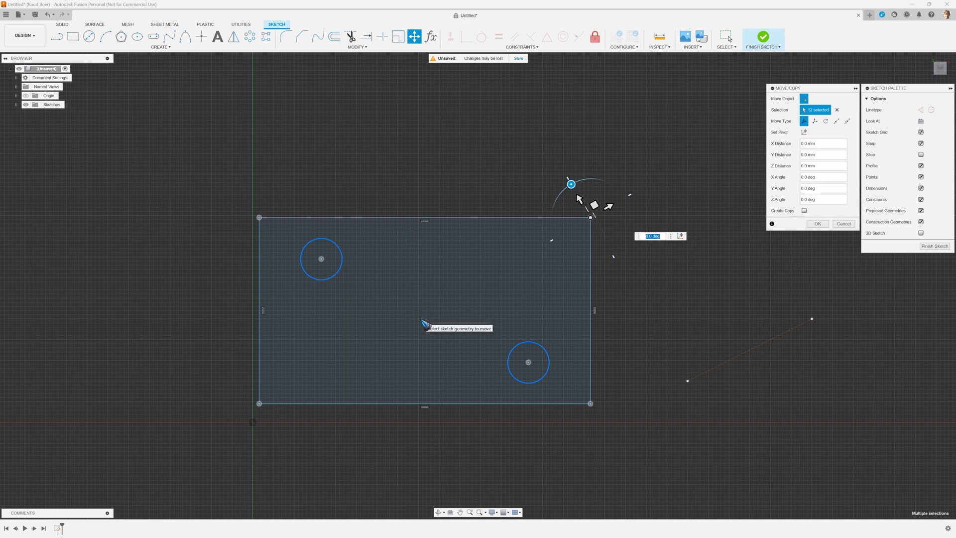
{"action": "mouse_move", "coordinate": [202, 36]}
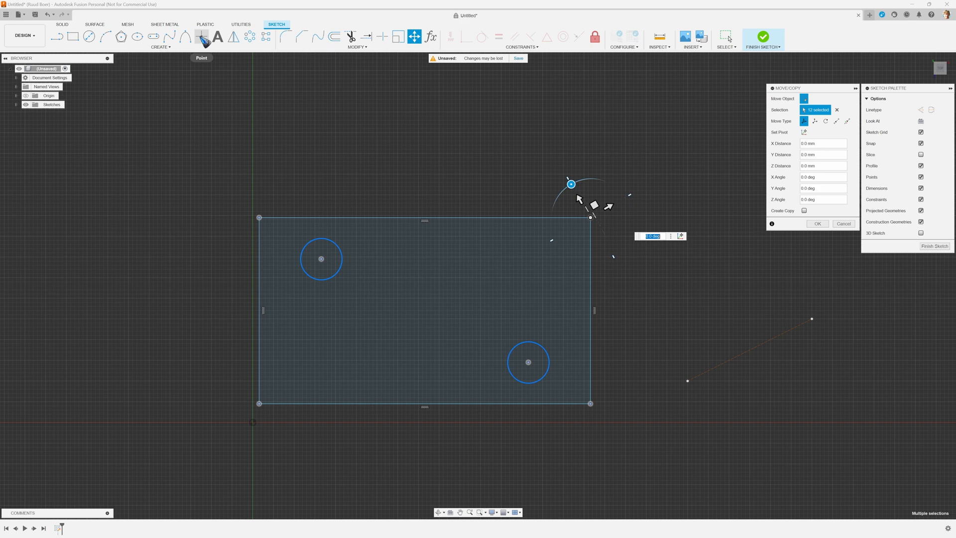
{"action": "mouse_move", "coordinate": [202, 36]}
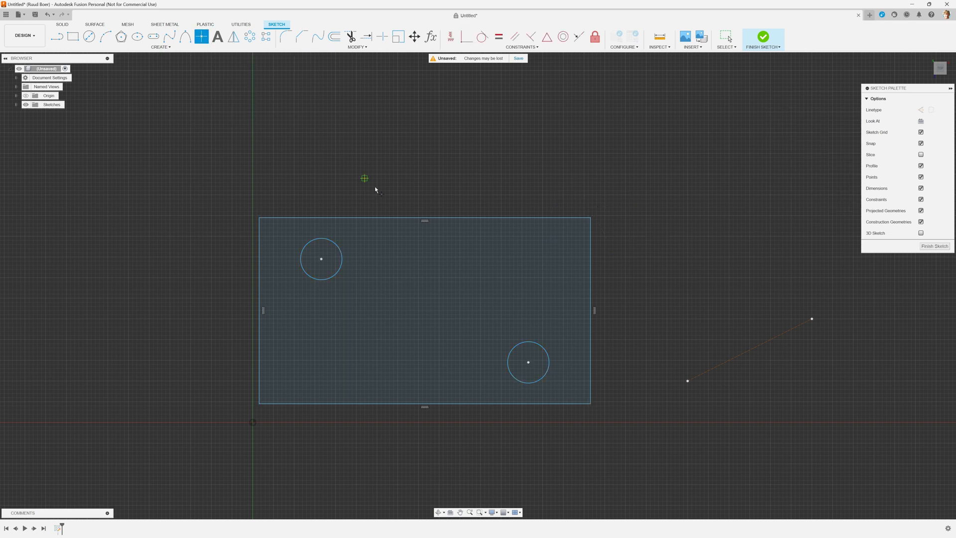
{"action": "mouse_move", "coordinate": [424, 216]}
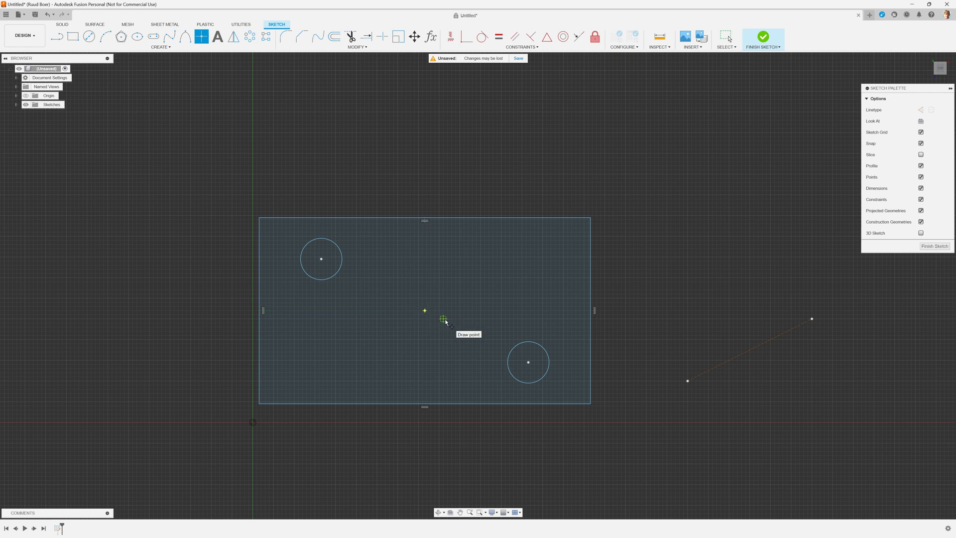
{"action": "mouse_move", "coordinate": [450, 169]}
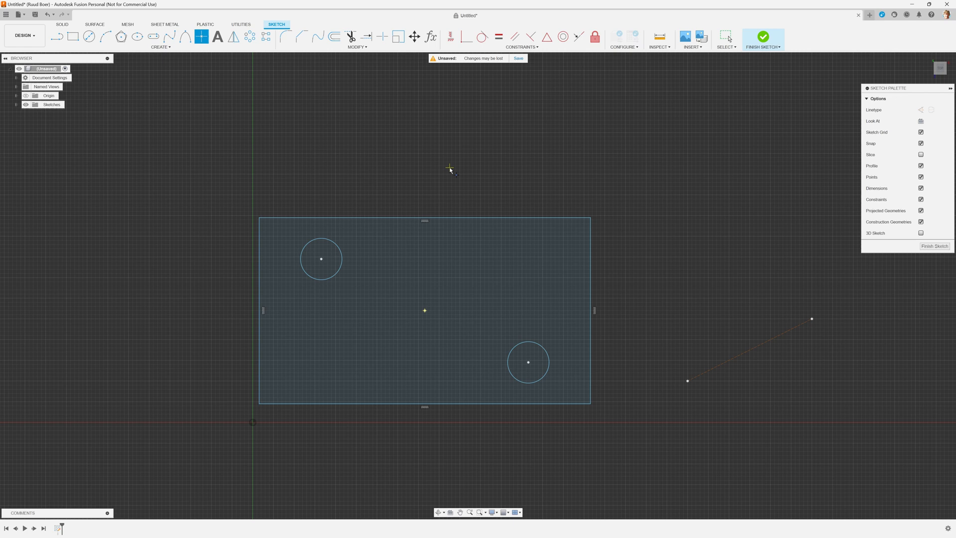
Reopen Move/Copy on the thirteen sketch objects, including the new centre point
{"action": "left_click", "coordinate": [414, 36]}
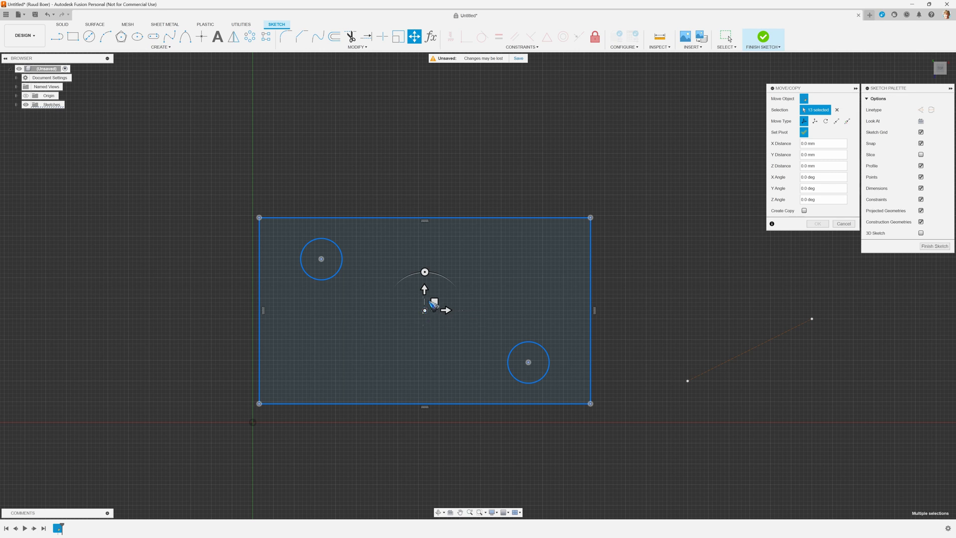
Rotate the rectangle, circles and centre point slightly about the centre point
{"action": "left_click", "coordinate": [804, 131]}
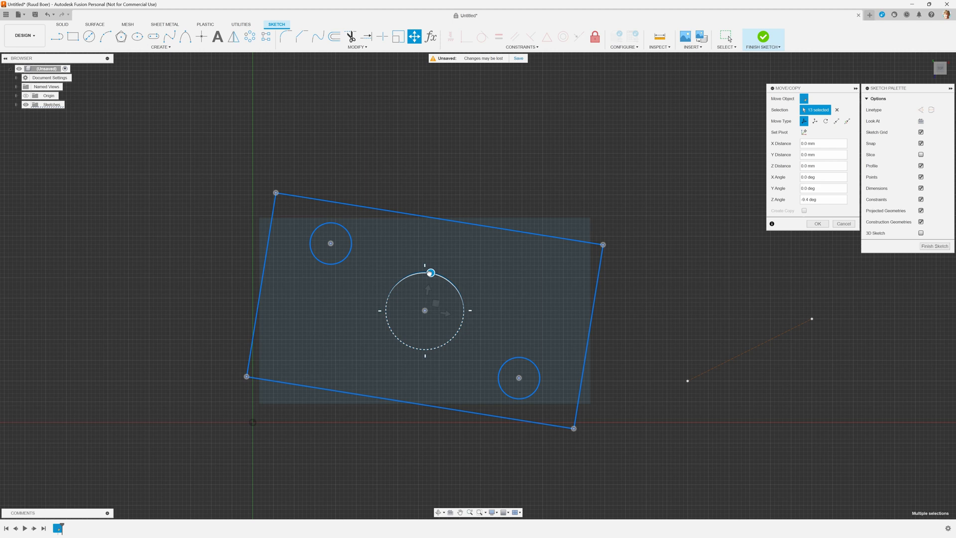
{"action": "left_click_drag", "start_coordinate": [430, 272], "coordinate": [434, 272]}
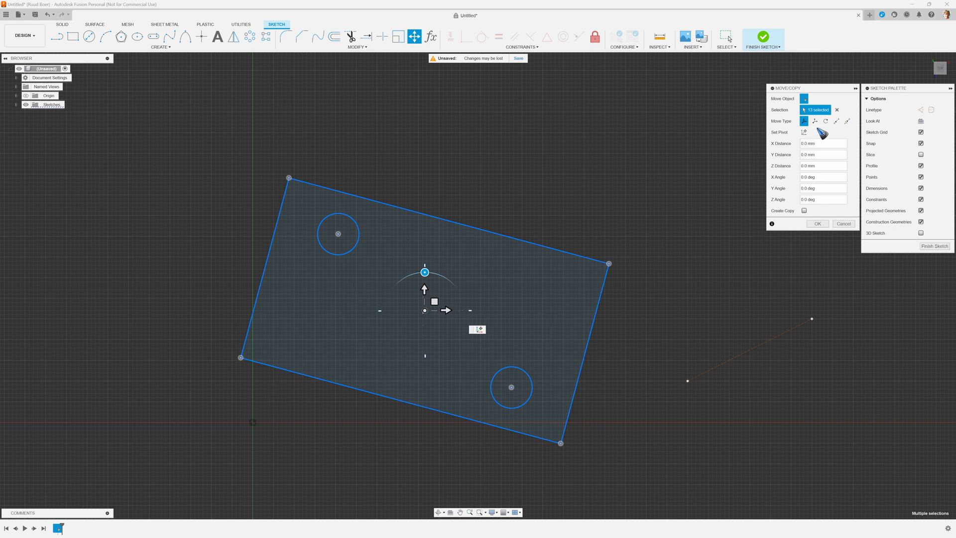
{"action": "mouse_move", "coordinate": [815, 121]}
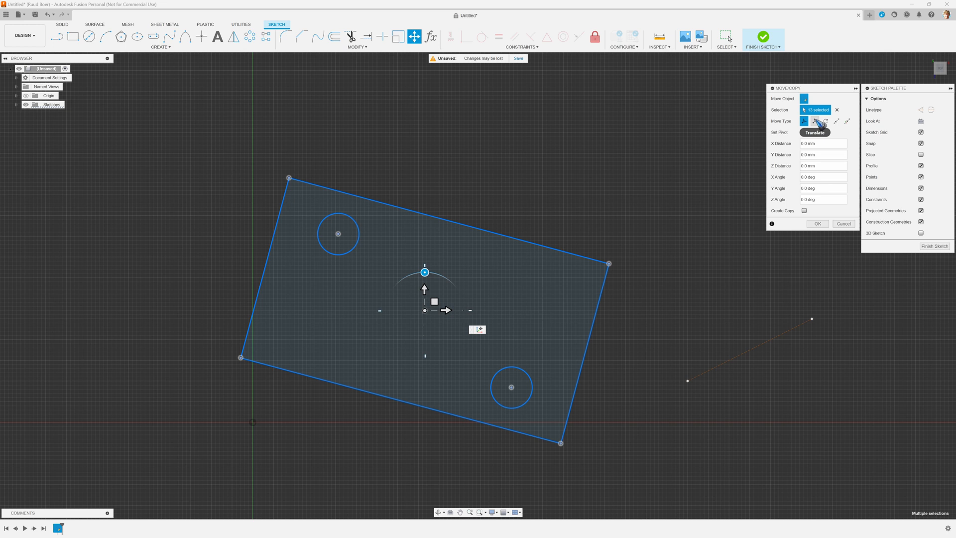
Switch the Move Type to Translate, then on to Rotate
{"action": "left_click", "coordinate": [815, 120]}
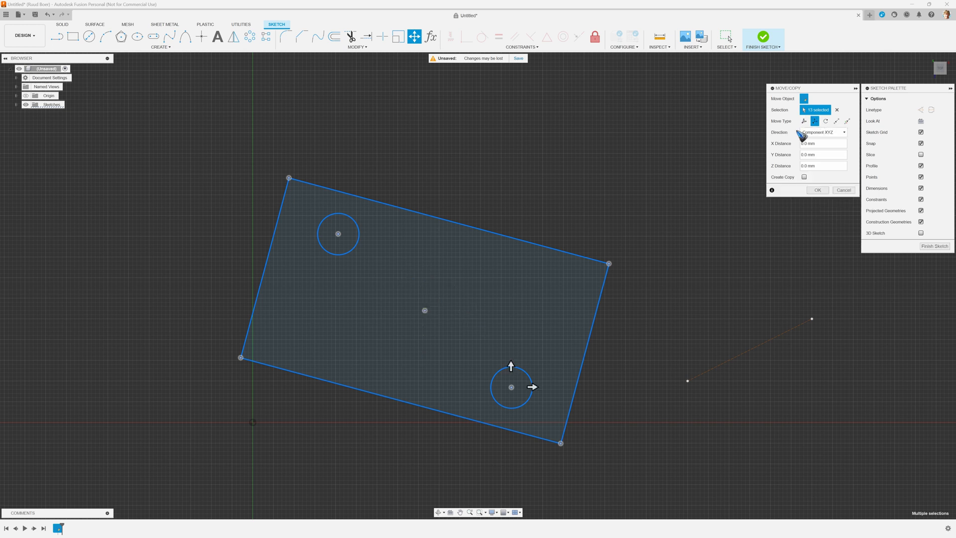
{"action": "mouse_move", "coordinate": [532, 385]}
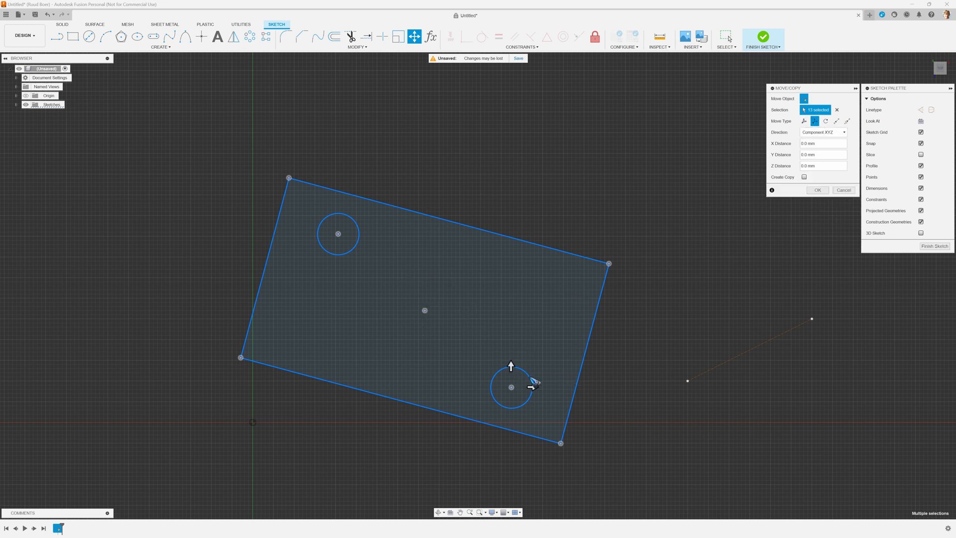
{"action": "mouse_move", "coordinate": [651, 218]}
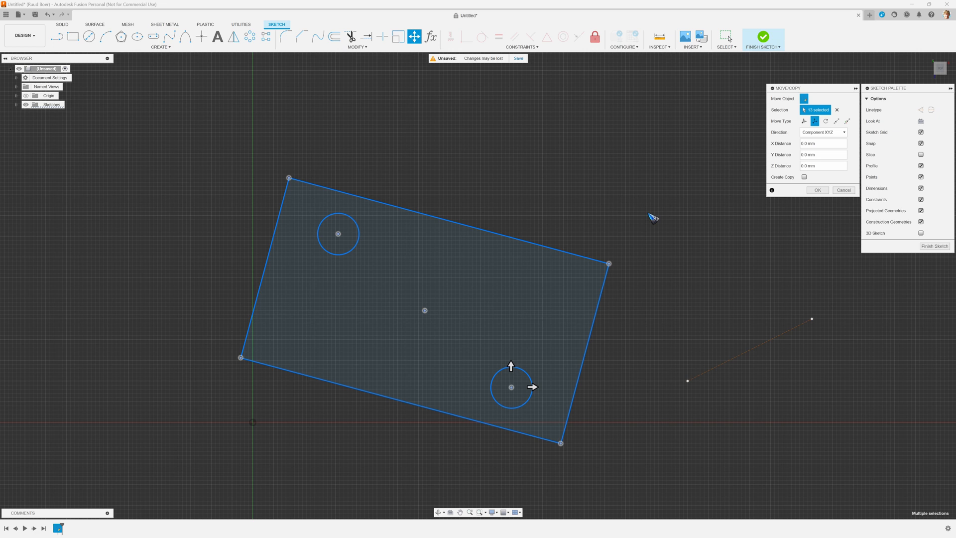
{"action": "left_click", "coordinate": [825, 120]}
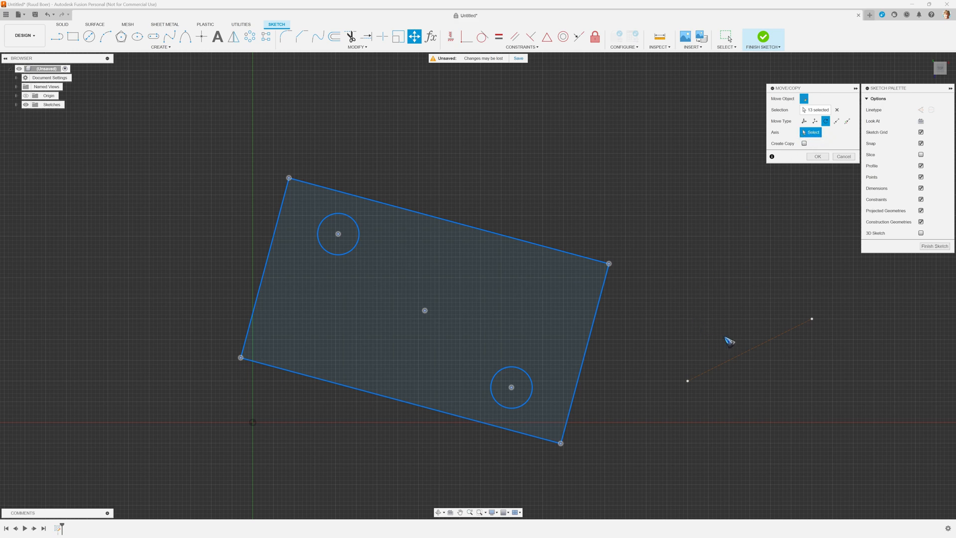
{"action": "mouse_move", "coordinate": [672, 344]}
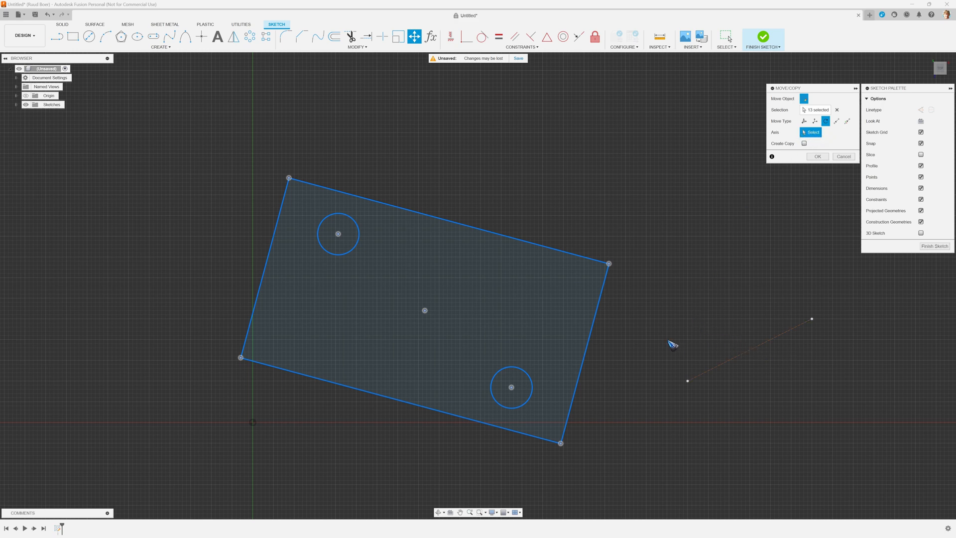
{"action": "mouse_move", "coordinate": [599, 344]}
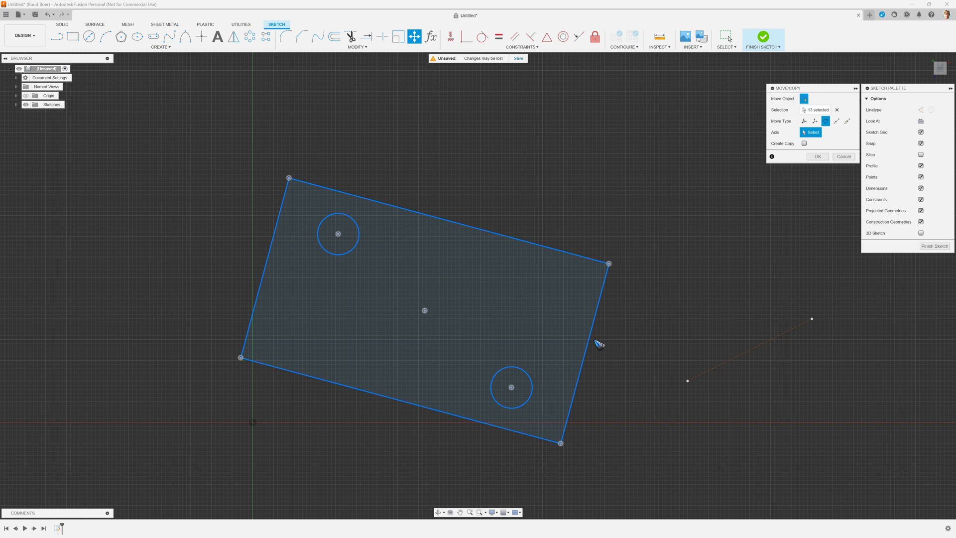
Pick the rectangle's right edge as rotation axis and drag the angle manipulator
{"action": "left_click", "coordinate": [596, 342]}
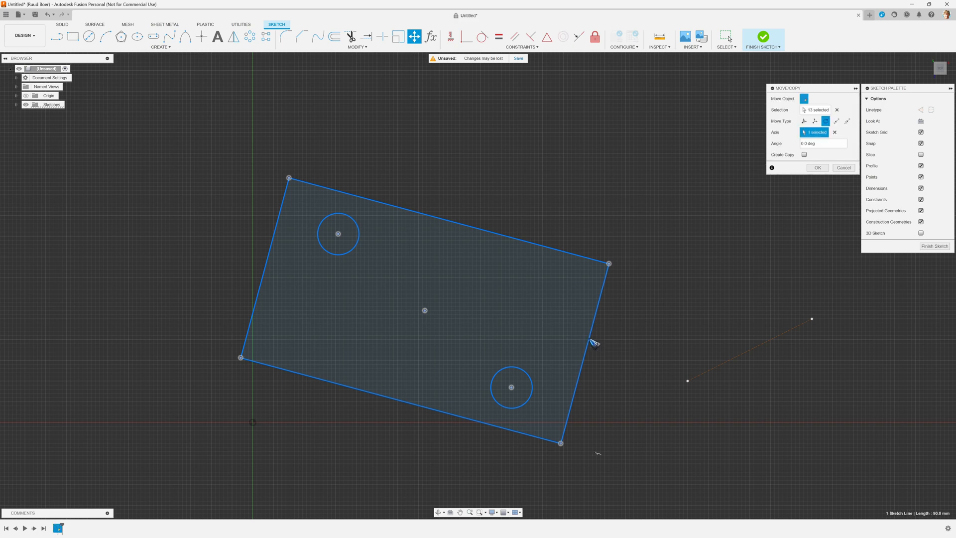
{"action": "mouse_move", "coordinate": [609, 449]}
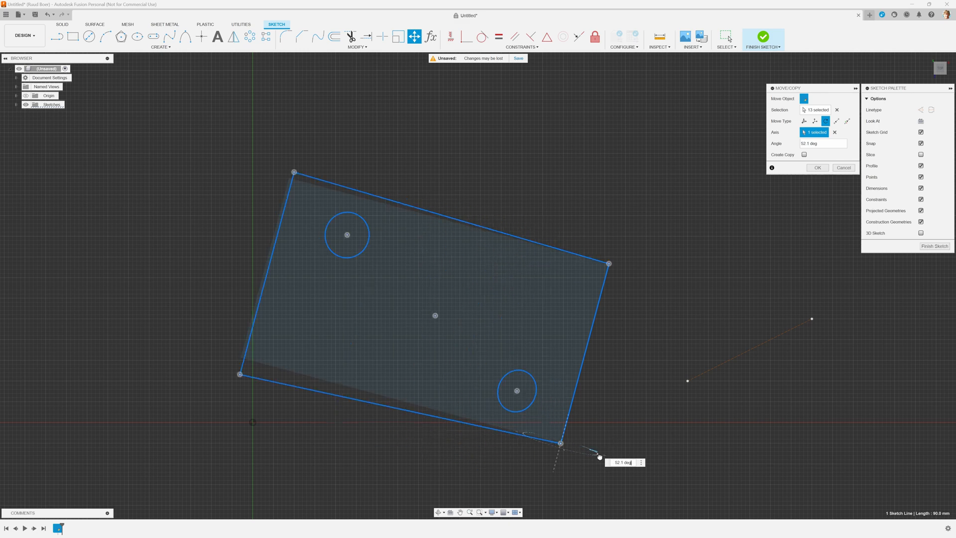
{"action": "left_click_drag", "start_coordinate": [599, 456], "coordinate": [622, 443]}
{"action": "type", "text": "0"}
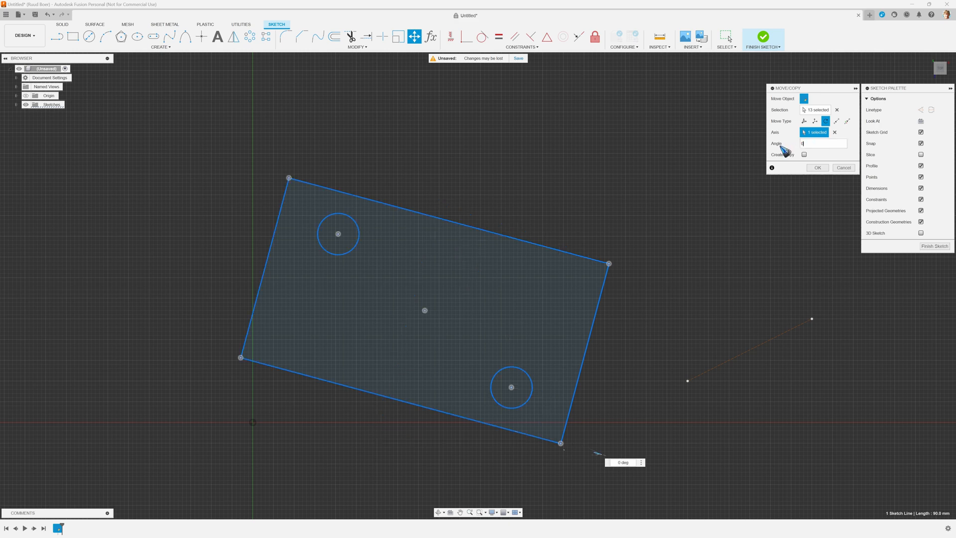
{"action": "mouse_move", "coordinate": [654, 177]}
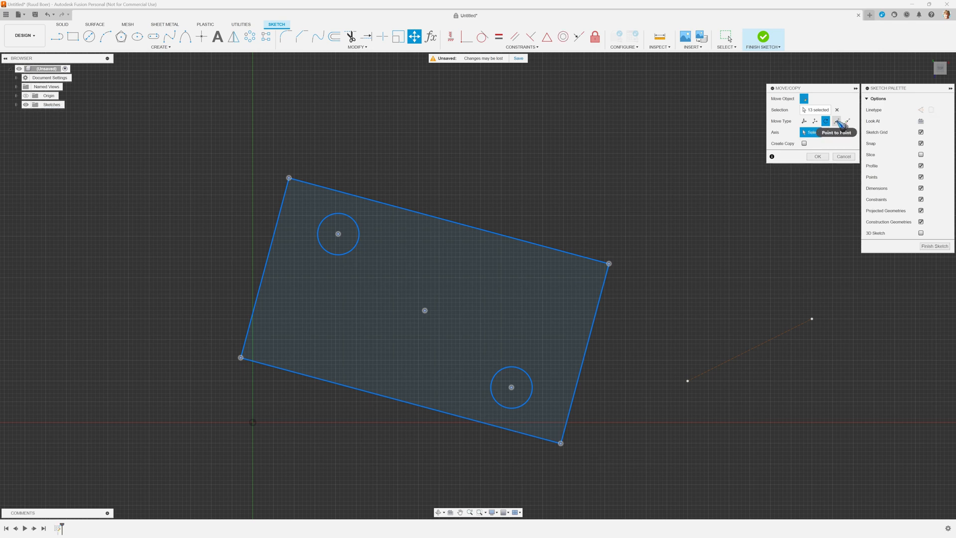
Switch the Move Type to Point to Point
{"action": "left_click", "coordinate": [837, 120]}
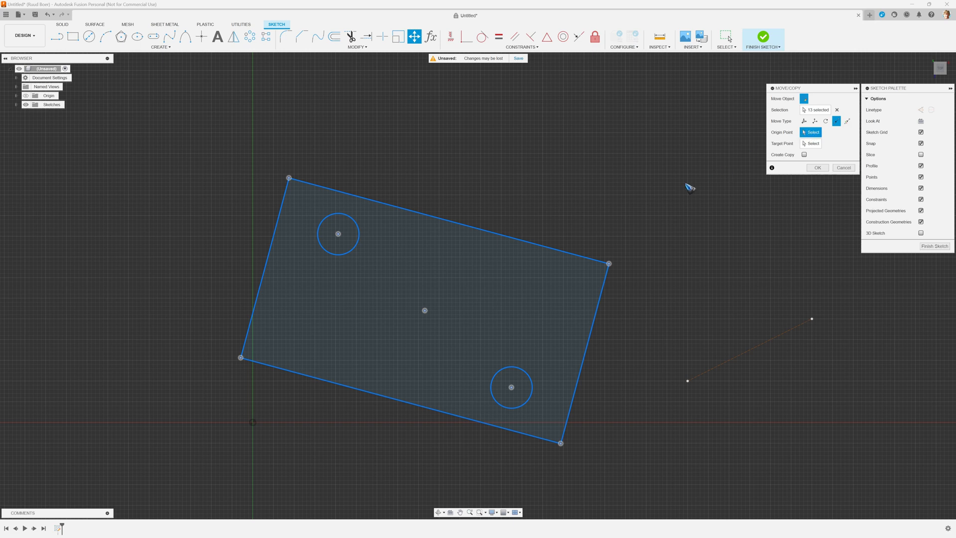
{"action": "mouse_move", "coordinate": [609, 266]}
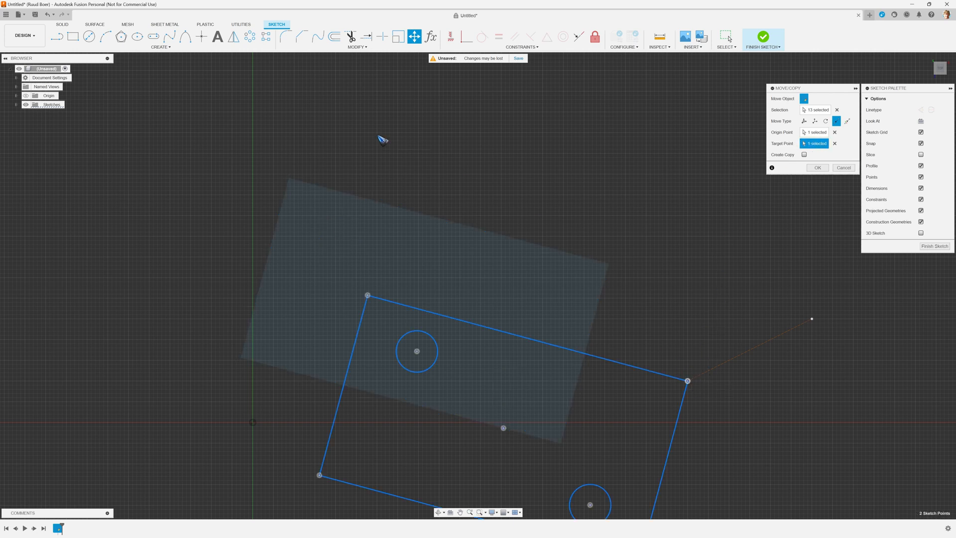
{"action": "mouse_move", "coordinate": [589, 271]}
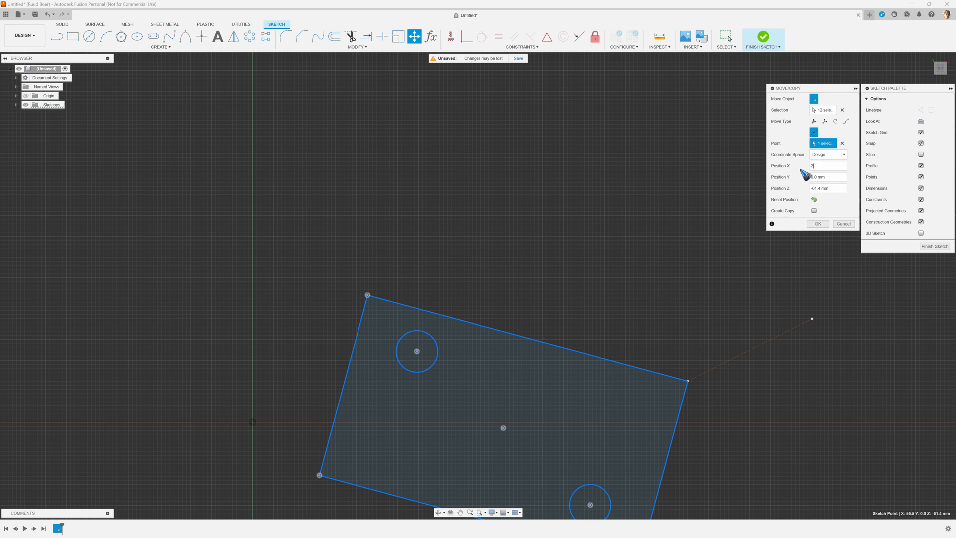
Enter Position X 20 and Z -80, then return to Free Move
{"action": "type", "text": "20"}
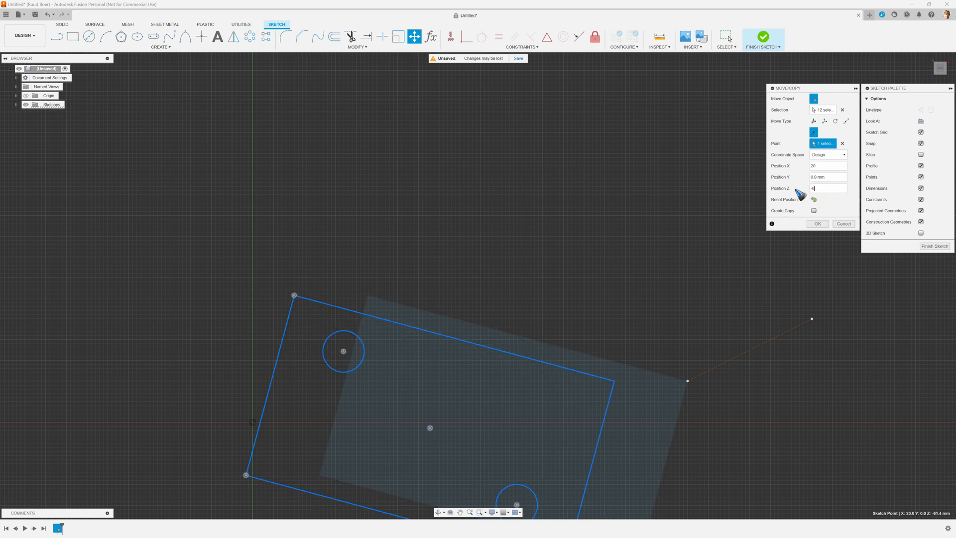
{"action": "type", "text": "-8"}
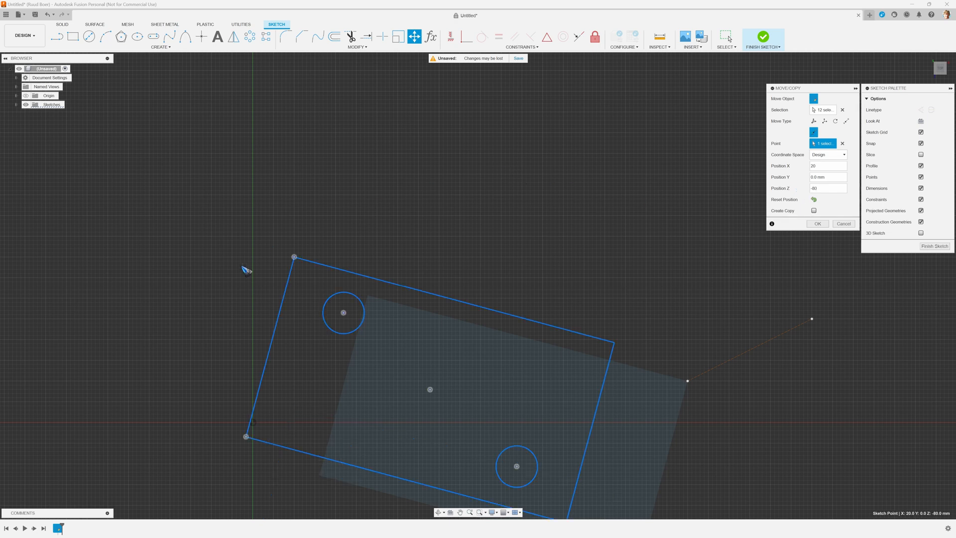
{"action": "mouse_move", "coordinate": [289, 423]}
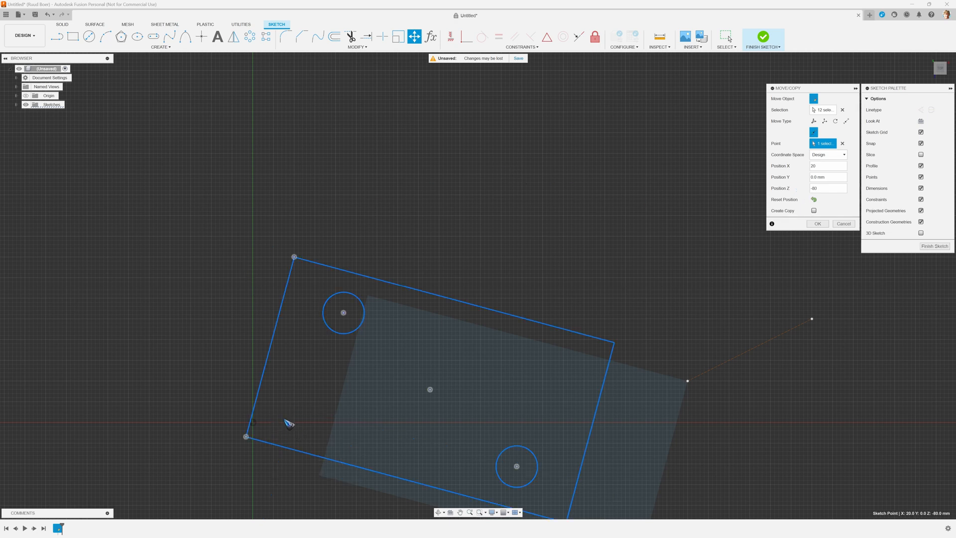
{"action": "mouse_move", "coordinate": [296, 267]}
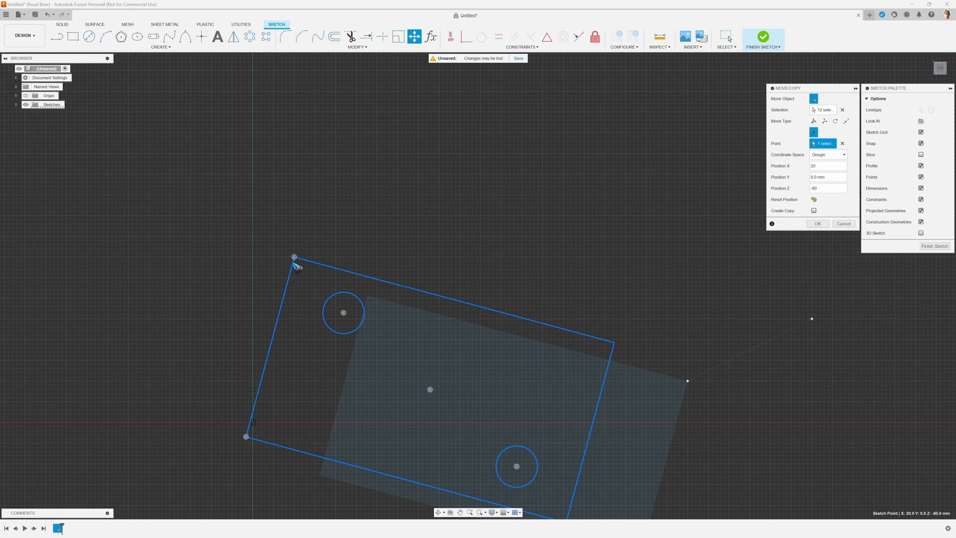
{"action": "left_click", "coordinate": [805, 120]}
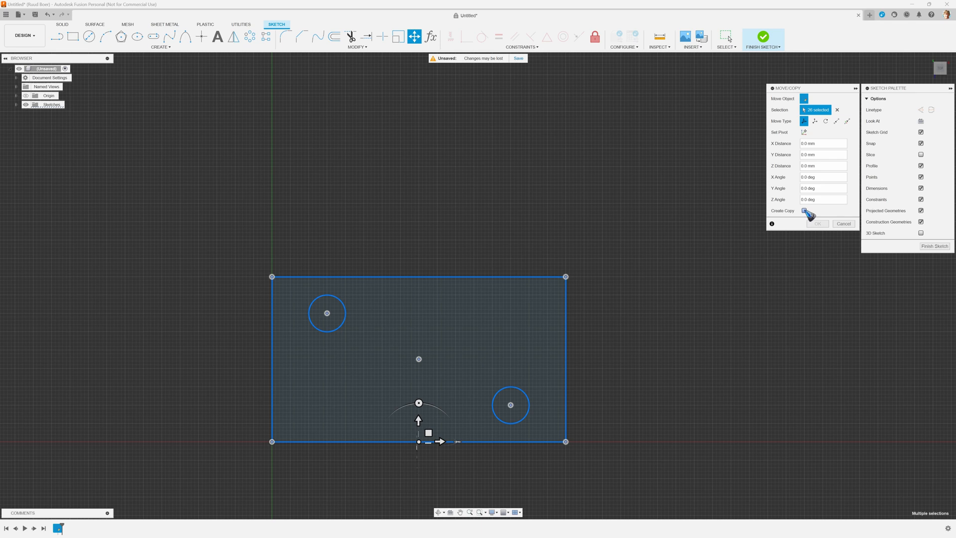
Copy the rectangle, circles and centre point 100 mm upward along Y
{"action": "left_click", "coordinate": [804, 210]}
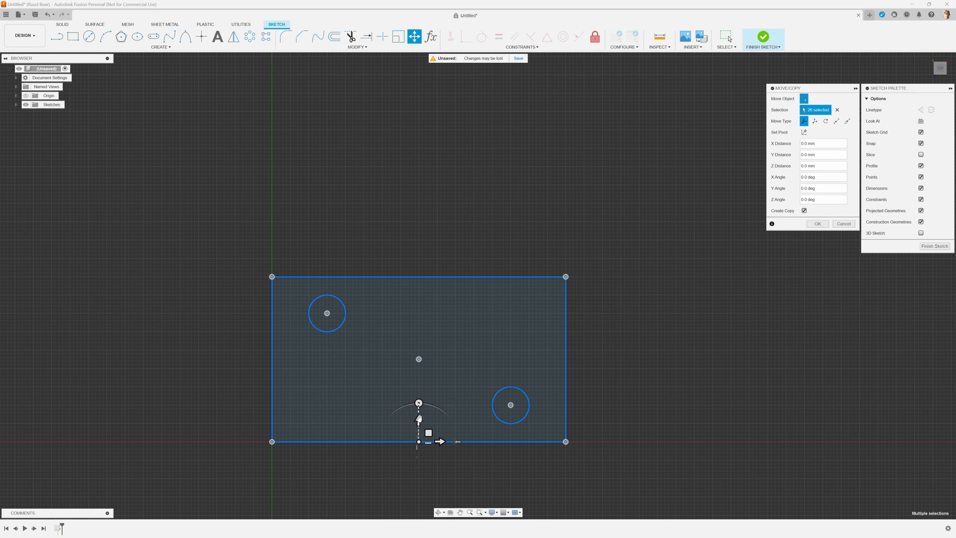
{"action": "left_click_drag", "start_coordinate": [419, 419], "coordinate": [418, 238]}
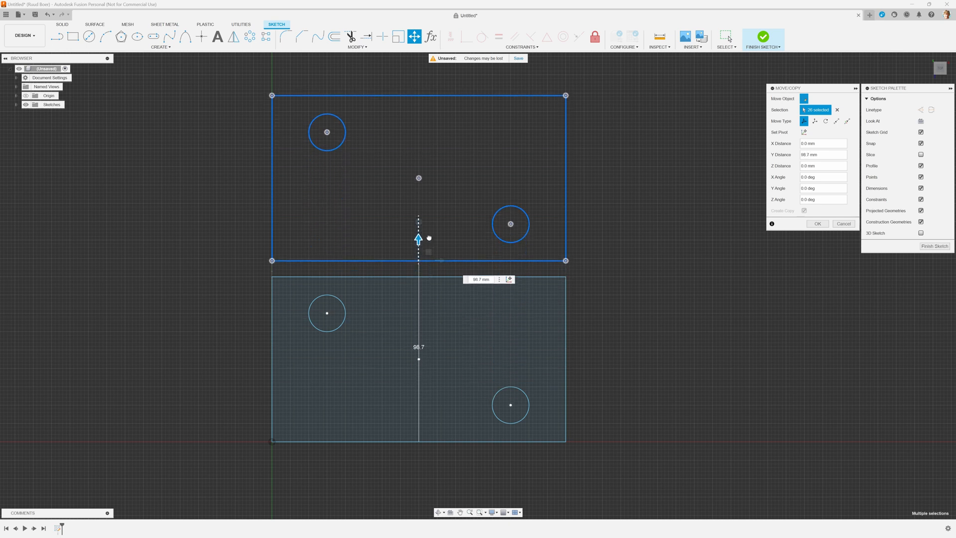
{"action": "left_click_drag", "start_coordinate": [419, 238], "coordinate": [419, 219]}
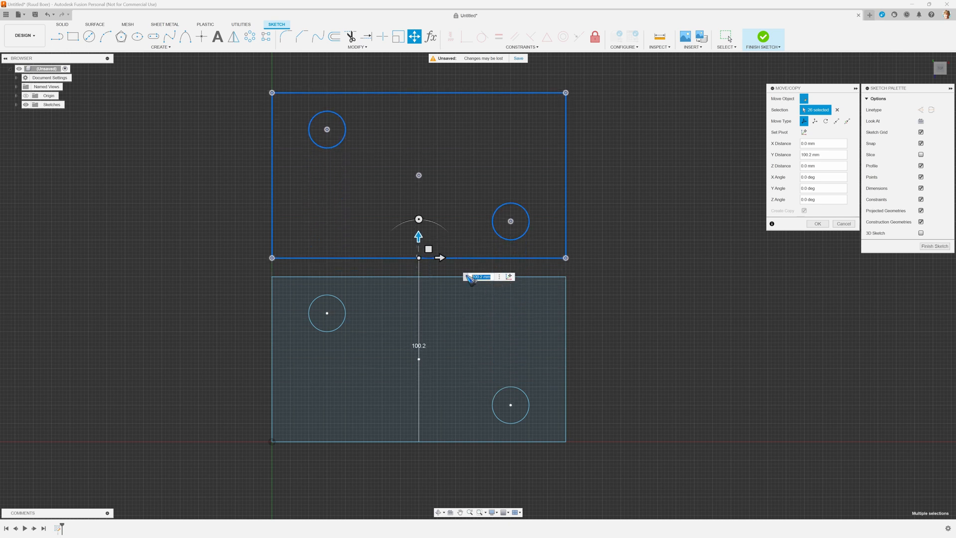
{"action": "type", "text": "100"}
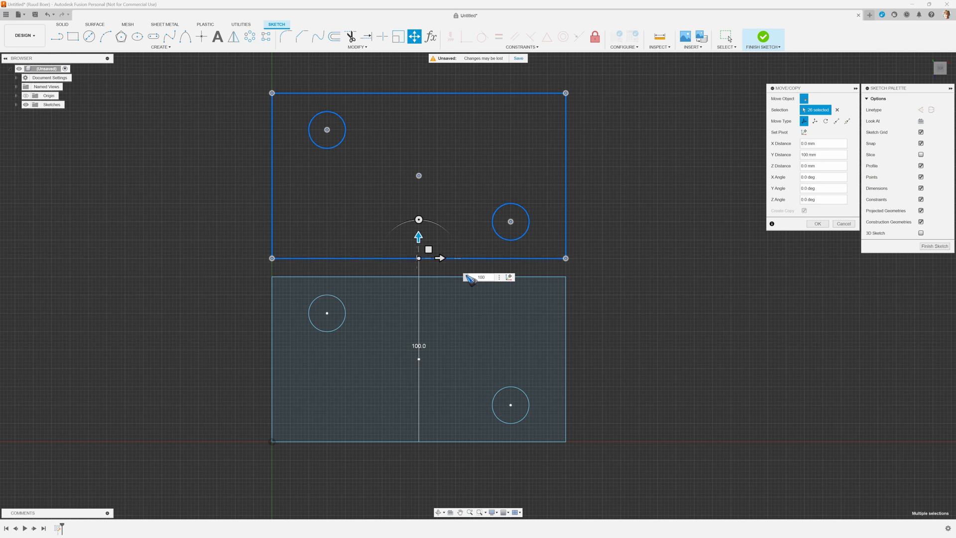
{"action": "left_click", "coordinate": [818, 223]}
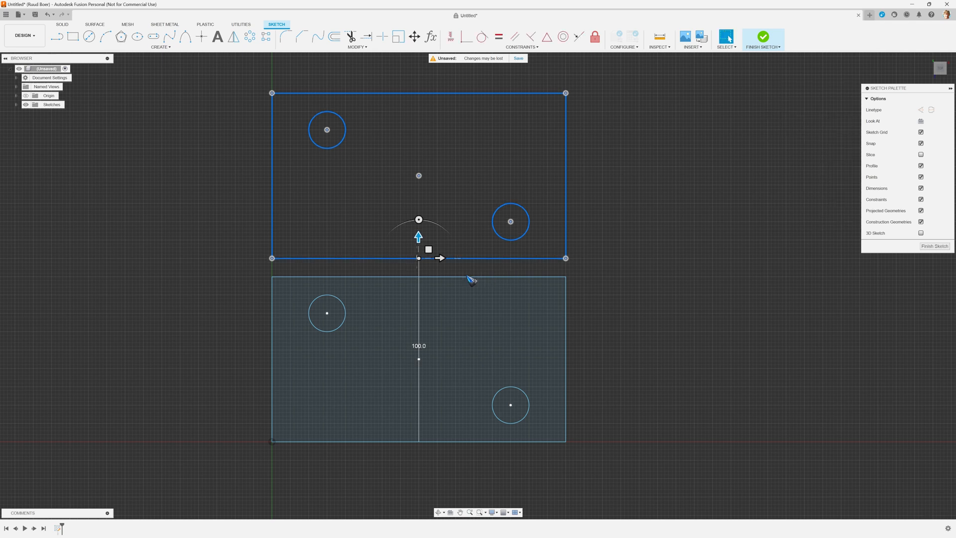
{"action": "left_click", "coordinate": [178, 302]}
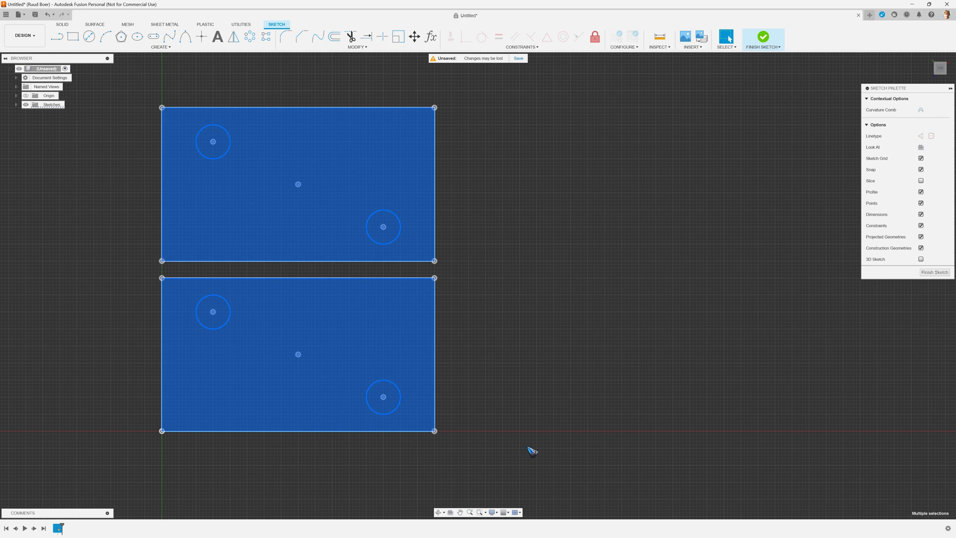
Copy both selected rectangle pairs 170.7 mm to the right along X
{"action": "left_click", "coordinate": [414, 37]}
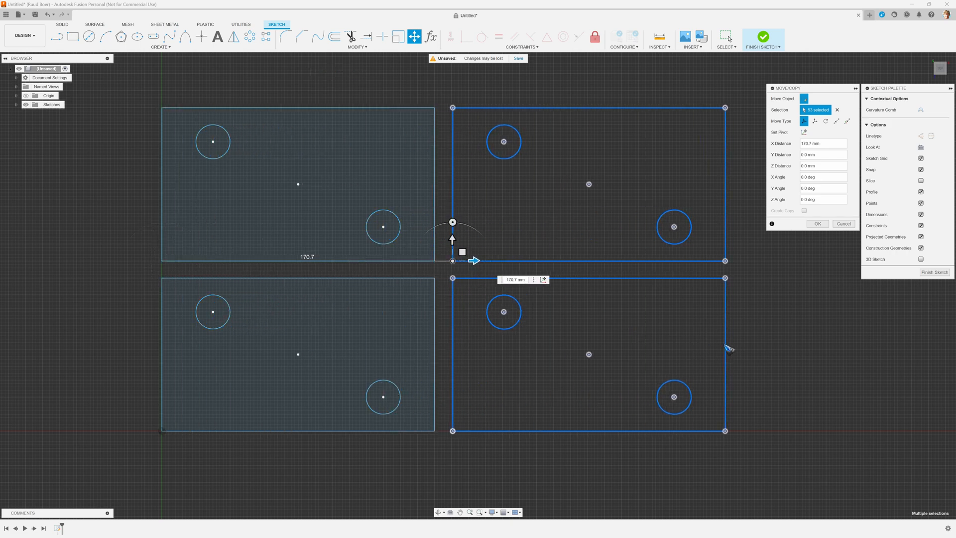
{"action": "left_click", "coordinate": [817, 224]}
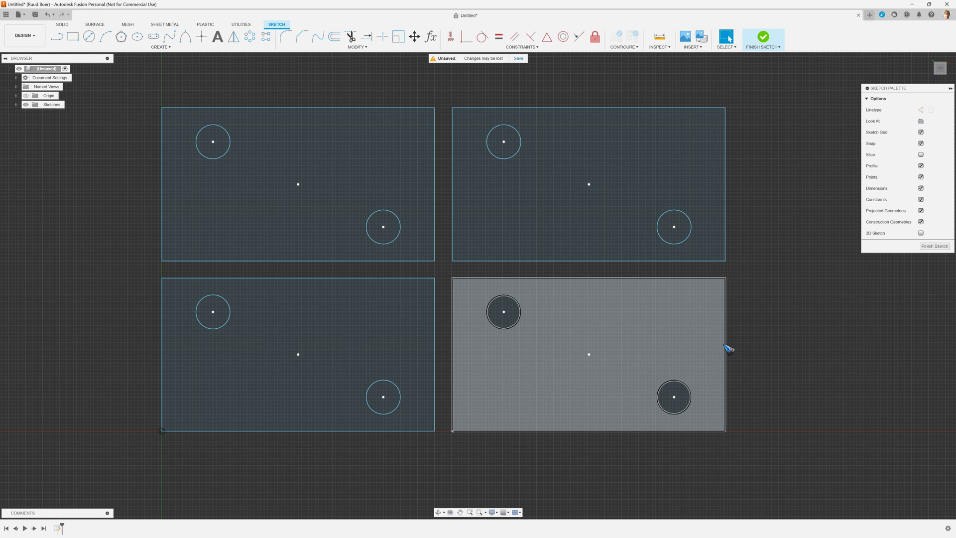